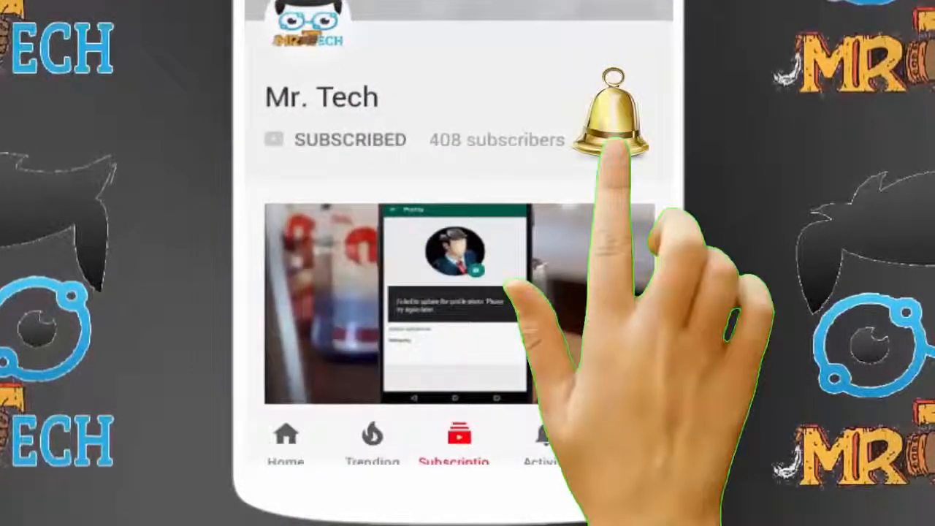
Launch Command Prompt from search and bring up its Properties dialog from the title bar.
{"action": "left_click", "coordinate": [617, 117]}
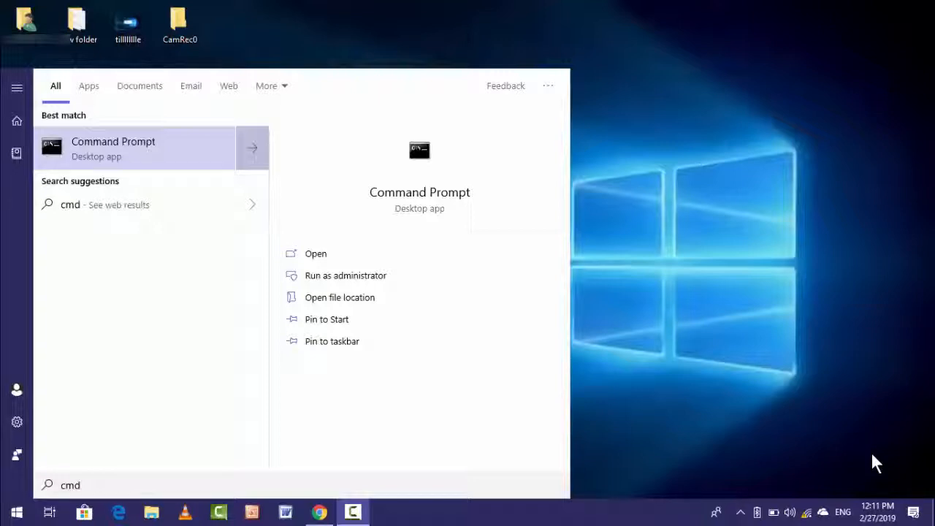
{"action": "left_click", "coordinate": [315, 255]}
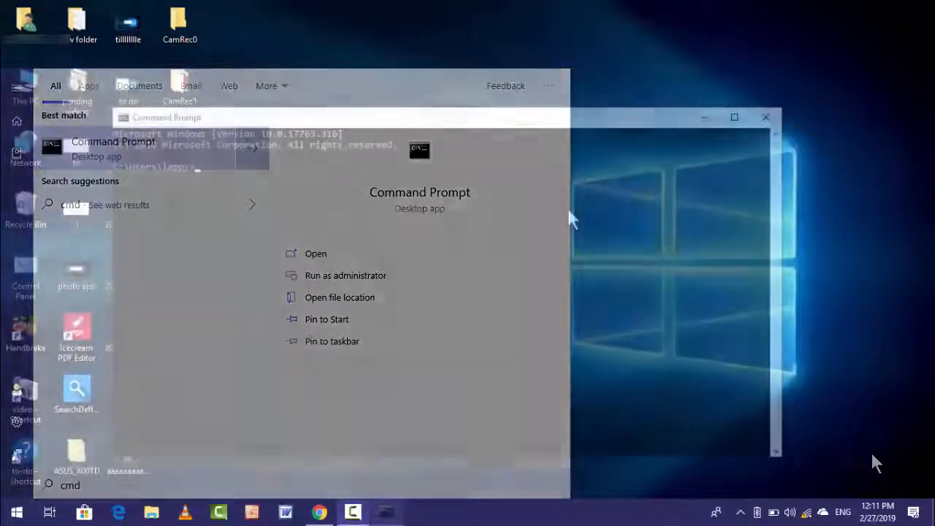
{"action": "left_click", "coordinate": [315, 254]}
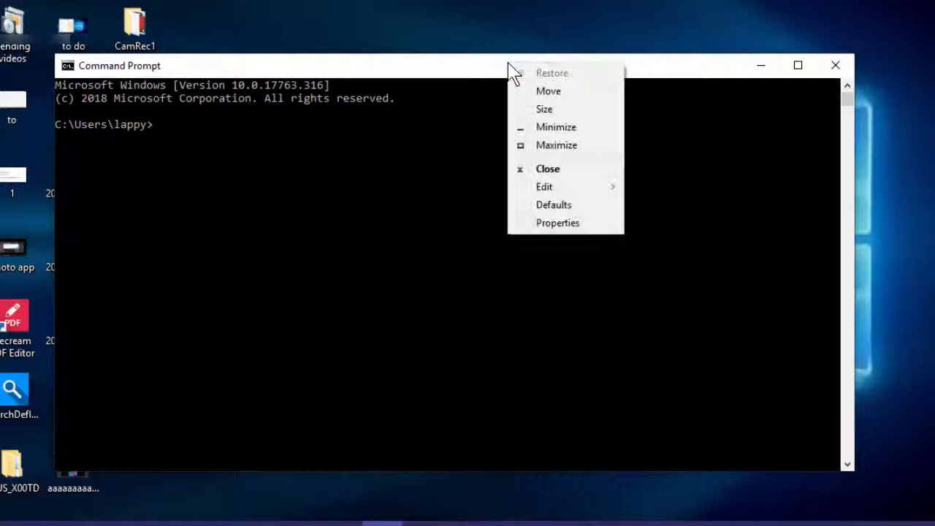
{"action": "mouse_move", "coordinate": [558, 222]}
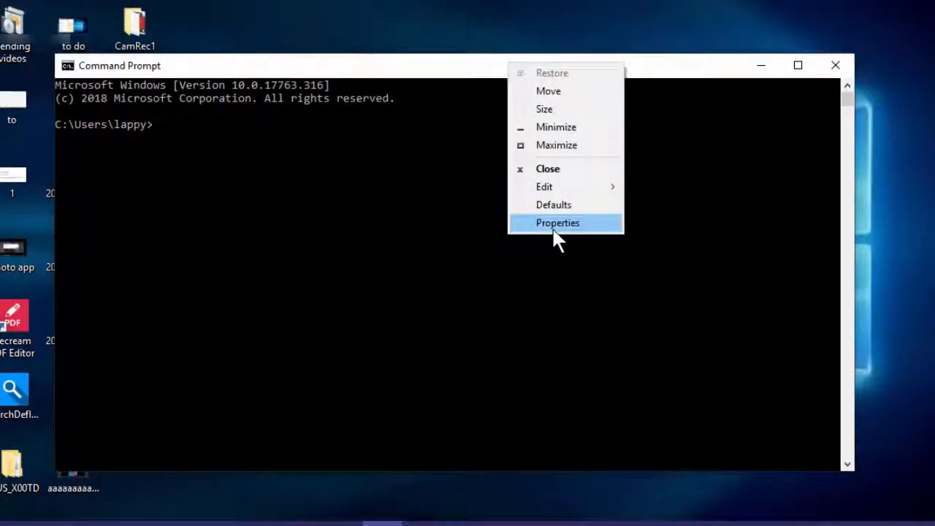
{"action": "left_click", "coordinate": [558, 222]}
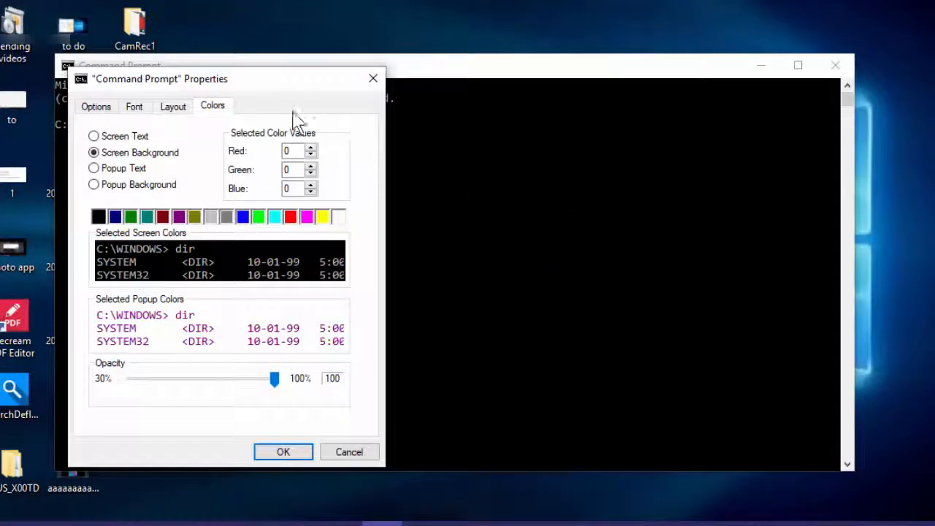
{"action": "mouse_move", "coordinate": [222, 117]}
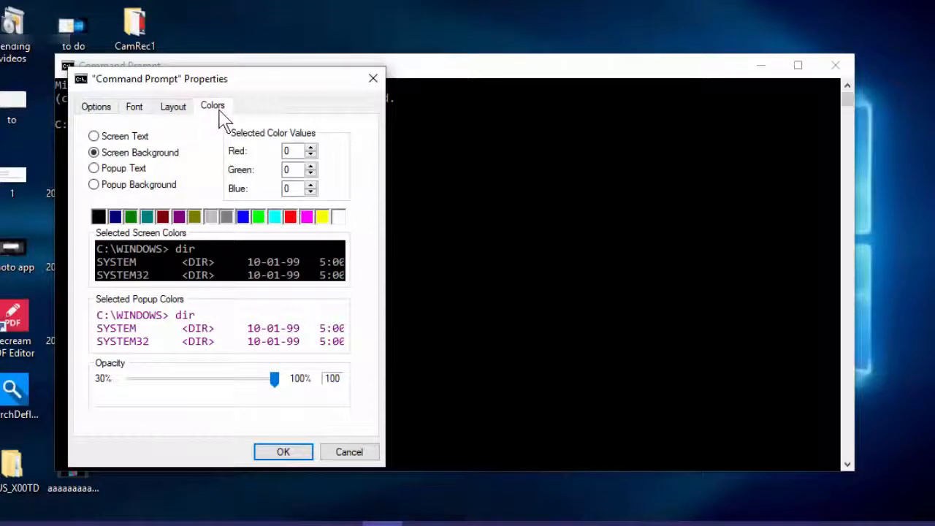
{"action": "mouse_move", "coordinate": [110, 183]}
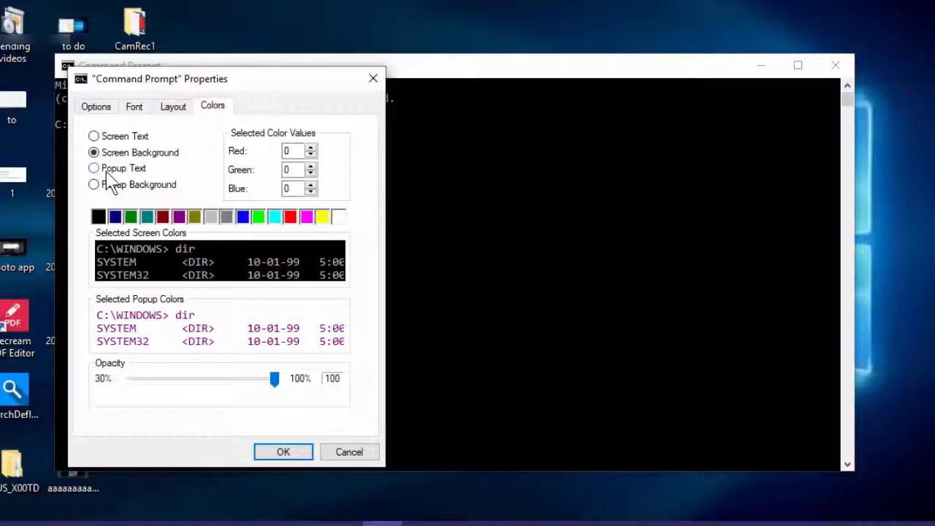
{"action": "mouse_move", "coordinate": [123, 221]}
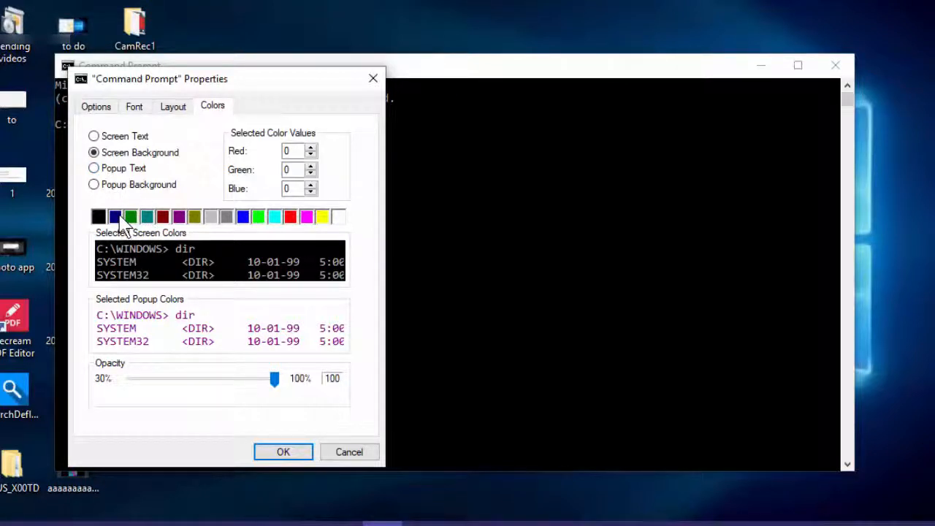
Choose the bright red swatch for Screen Background and confirm with OK.
{"action": "left_click", "coordinate": [291, 216]}
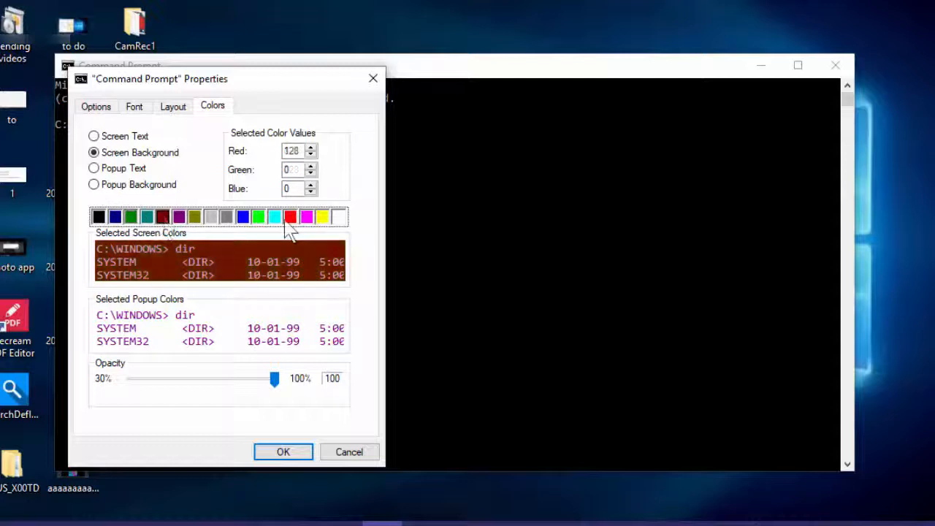
{"action": "left_click", "coordinate": [289, 216]}
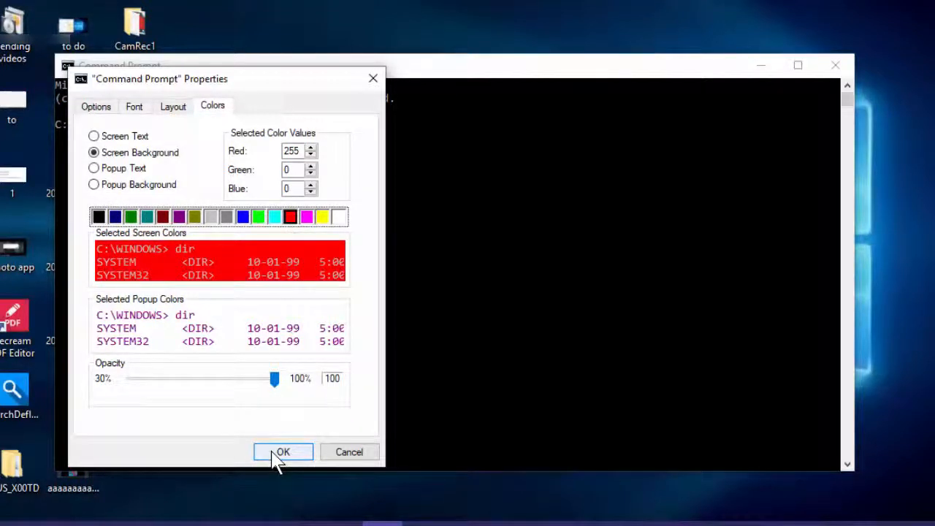
{"action": "left_click", "coordinate": [284, 451]}
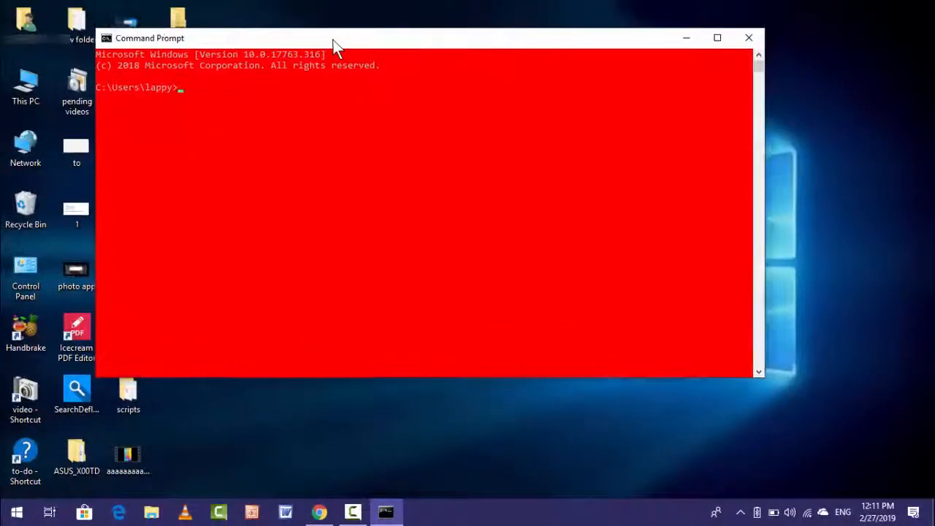
{"action": "type", "text": "h"}
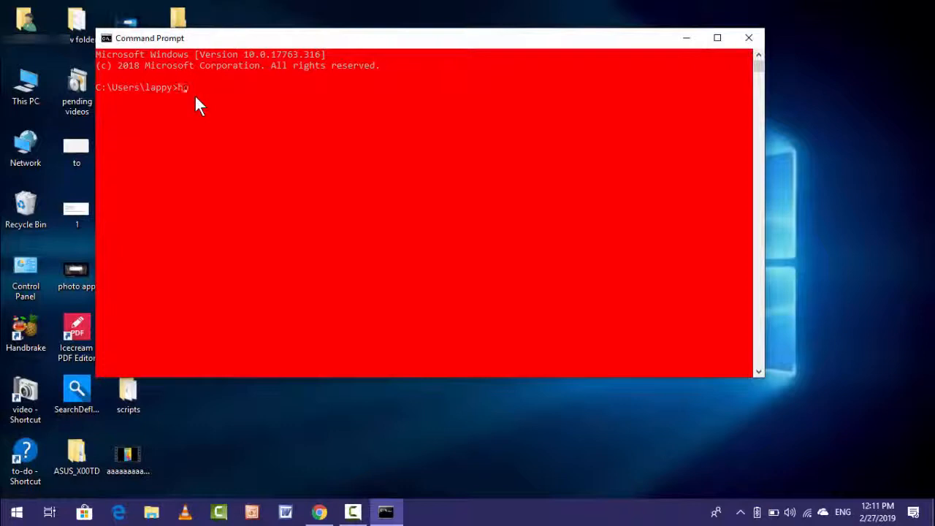
{"action": "type", "text": "wt"}
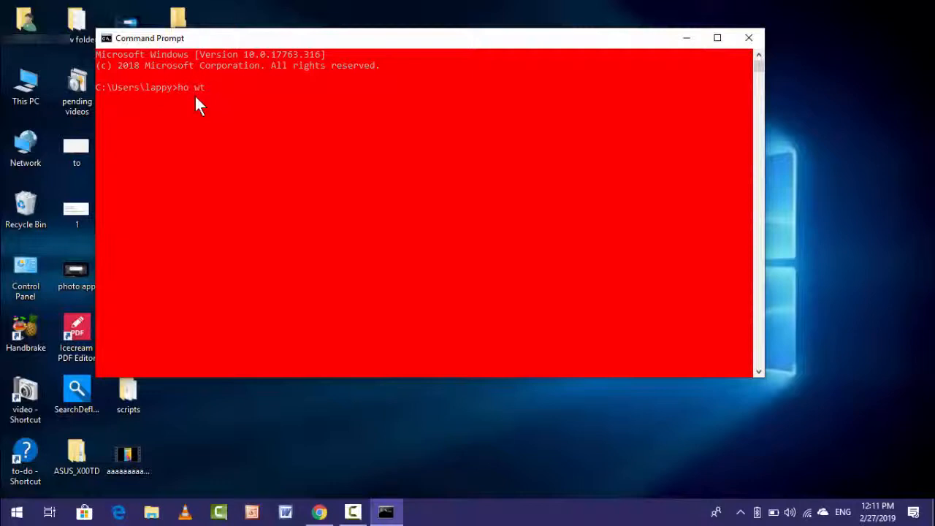
{"action": "mouse_move", "coordinate": [762, 386]}
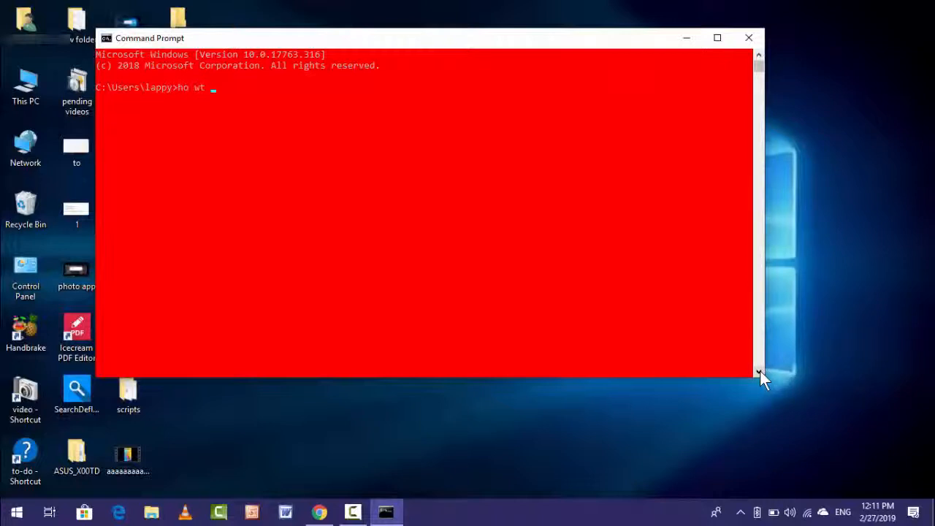
{"action": "mouse_move", "coordinate": [475, 50]}
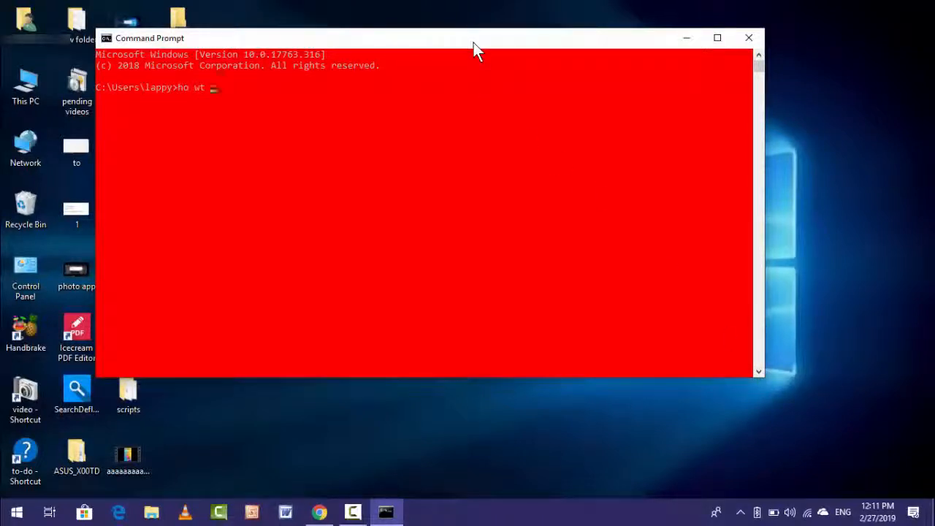